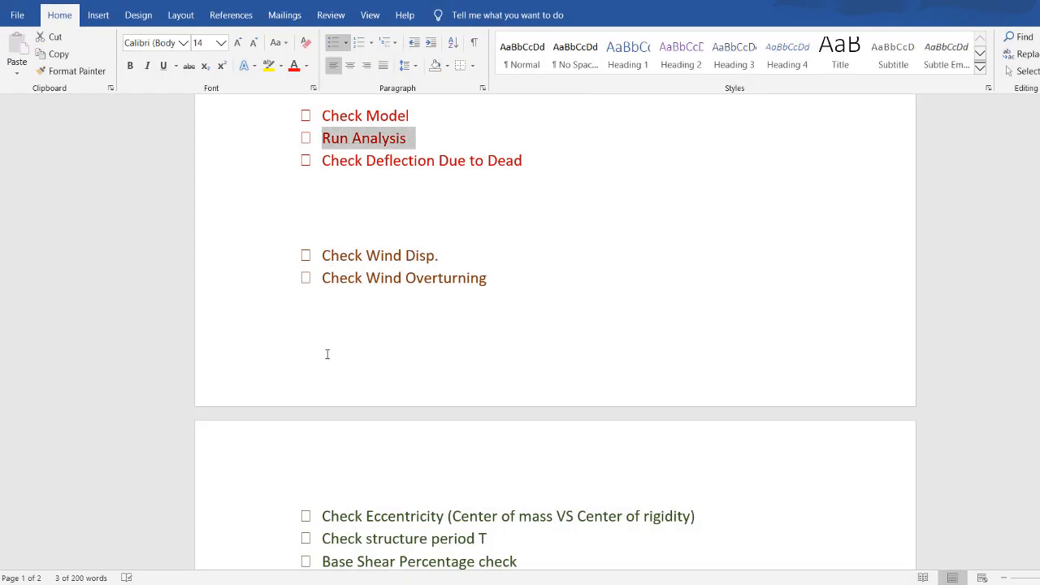
# - Mark the eccentricity check item and label the plan's overall width as Dx
pyautogui.click(322, 516)
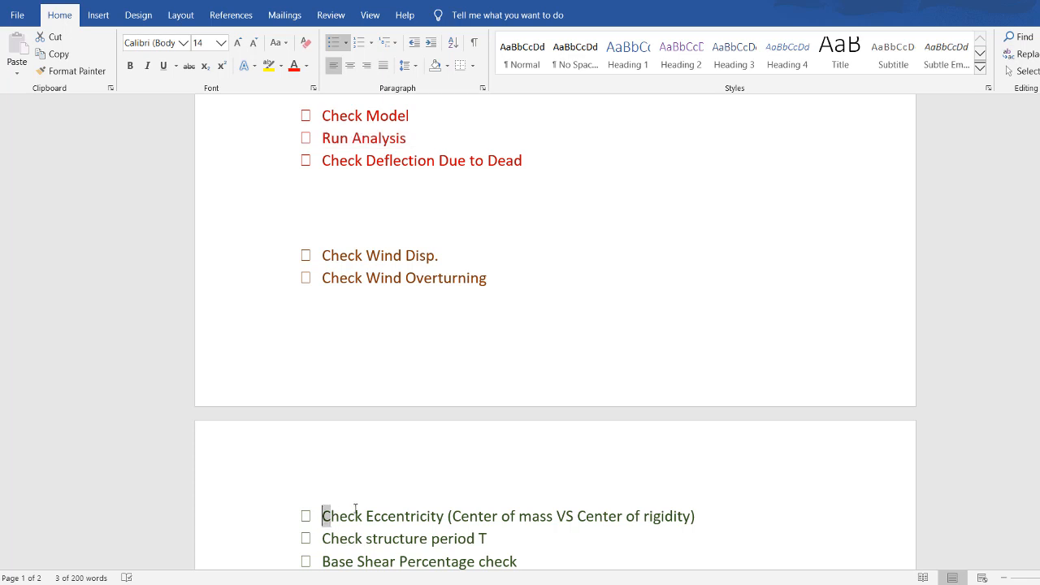
pyautogui.moveTo(322, 517); pyautogui.dragTo(550, 517)
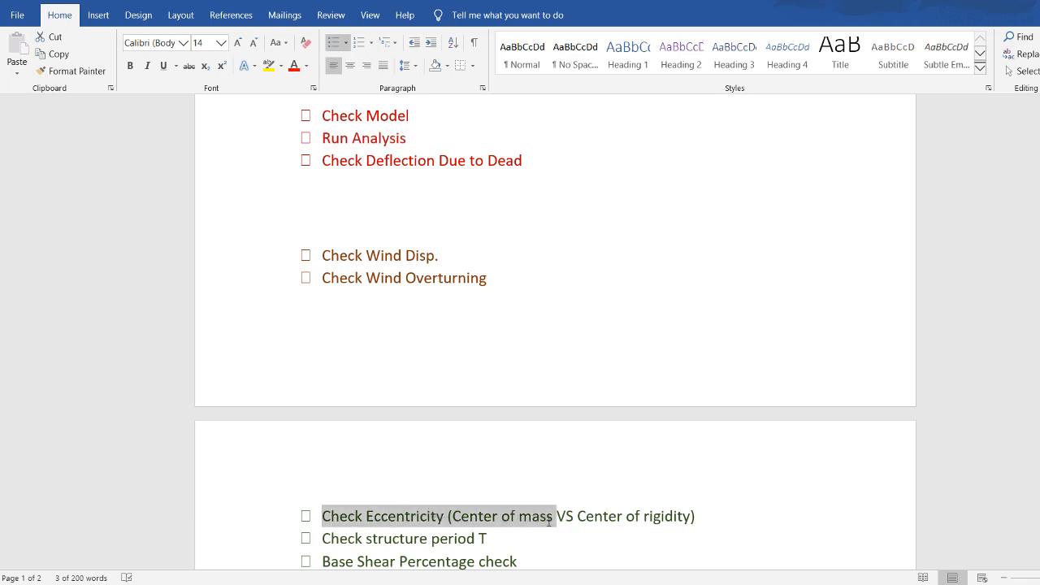
pyautogui.moveTo(550, 517); pyautogui.dragTo(695, 517)
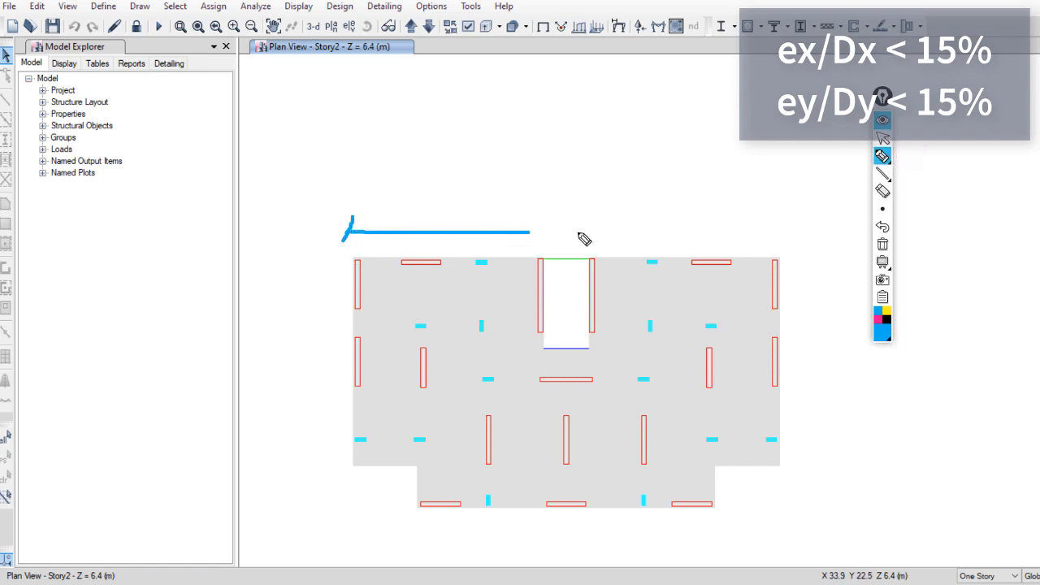
pyautogui.moveTo(528, 231); pyautogui.dragTo(780, 230)
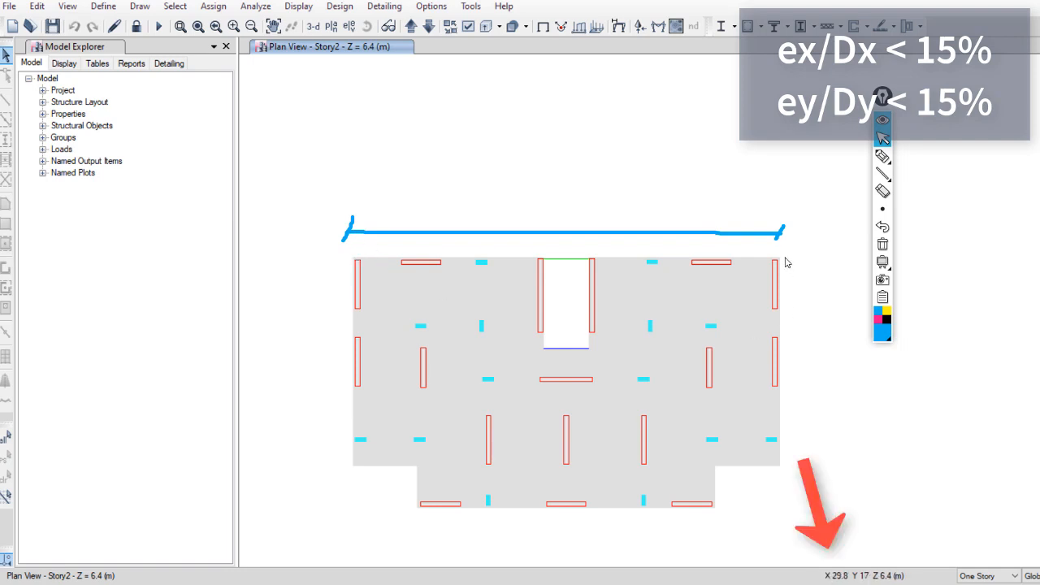
pyautogui.moveTo(780, 260)
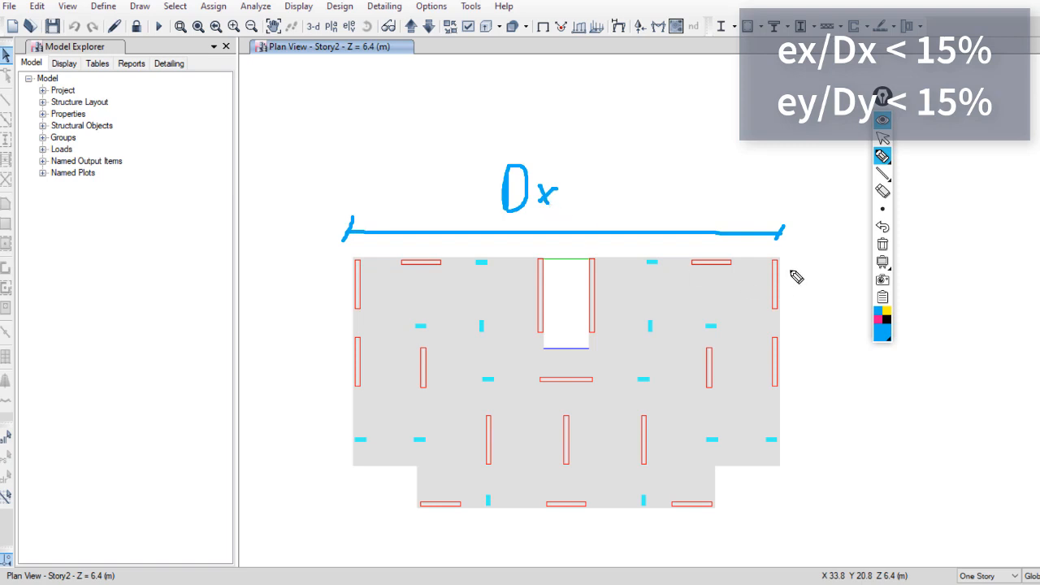
pyautogui.moveTo(805, 244); pyautogui.dragTo(784, 516)
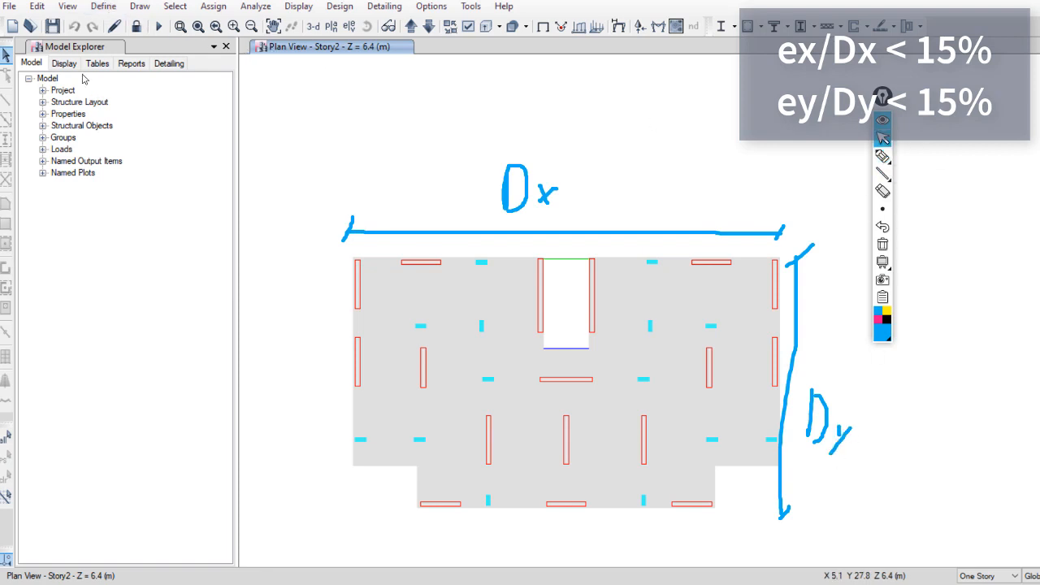
pyautogui.moveTo(164, 309)
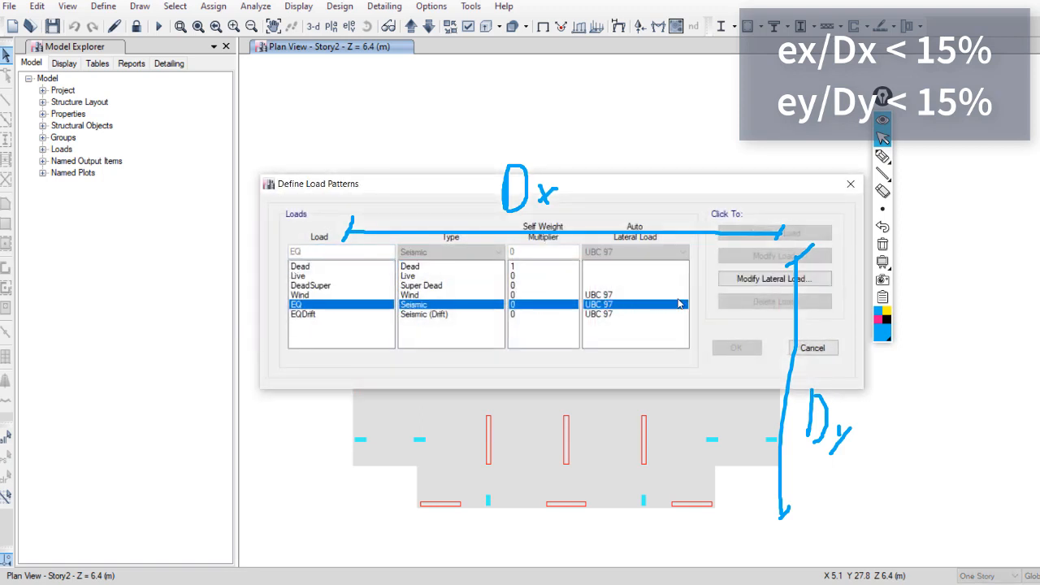
# - Show the wind exposure widths (13.3847 m) and depths (22.8093 m) for every story and copy them
pyautogui.click(773, 279)
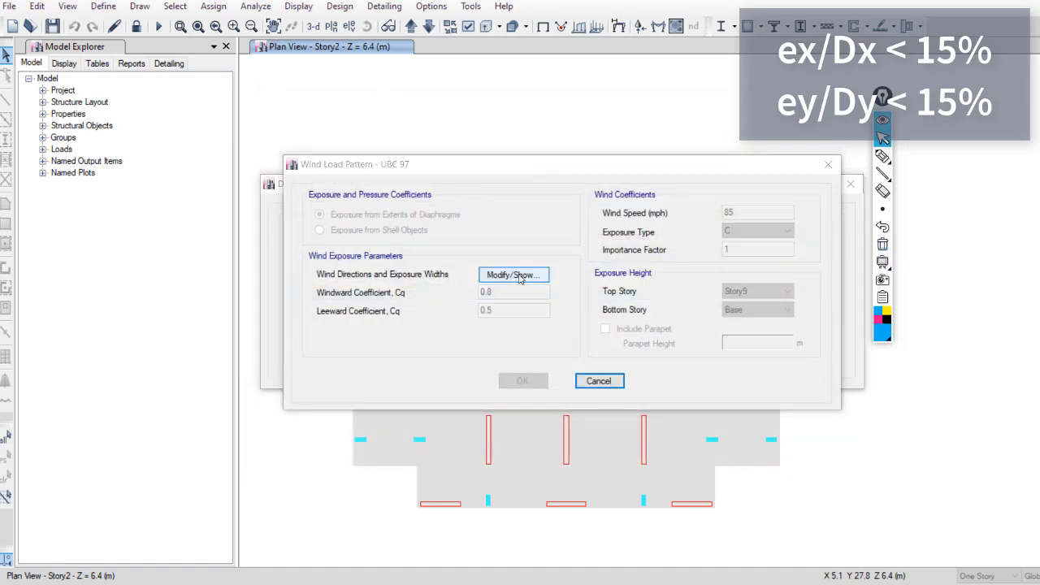
pyautogui.click(514, 275)
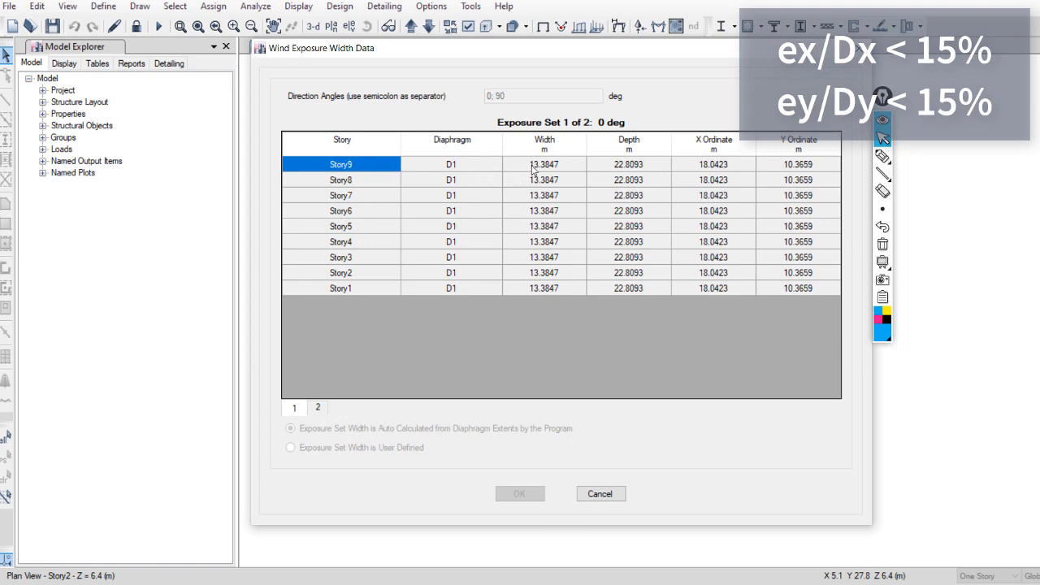
pyautogui.moveTo(544, 162); pyautogui.dragTo(628, 288)
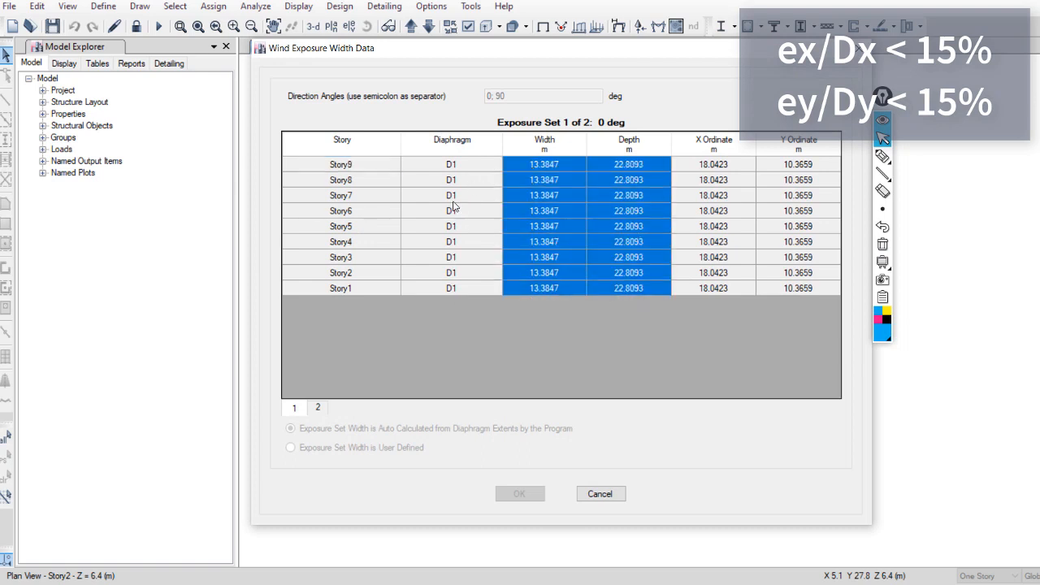
pyautogui.moveTo(455, 195)
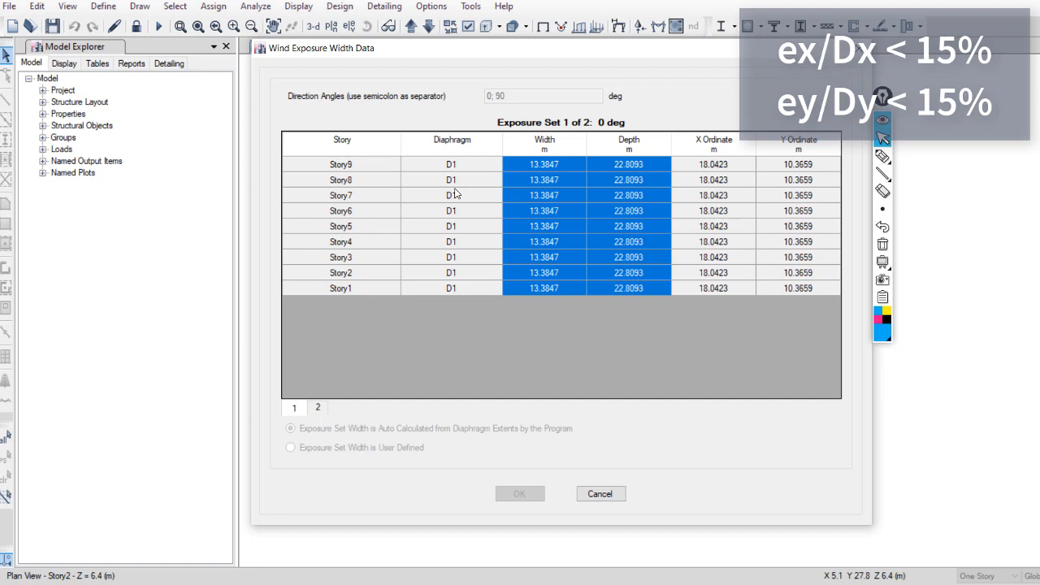
pyautogui.click(543, 163)
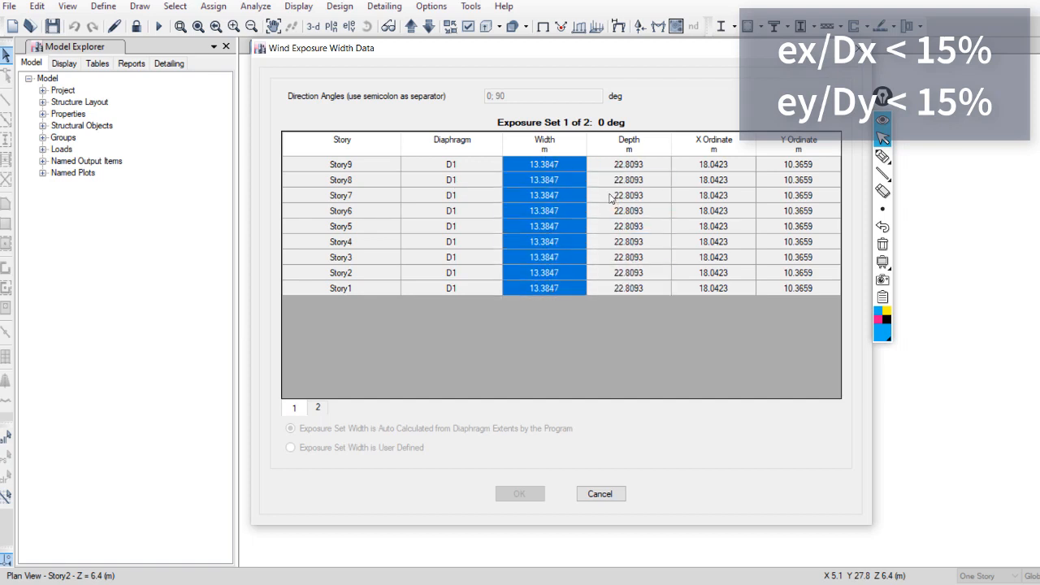
pyautogui.click(627, 178)
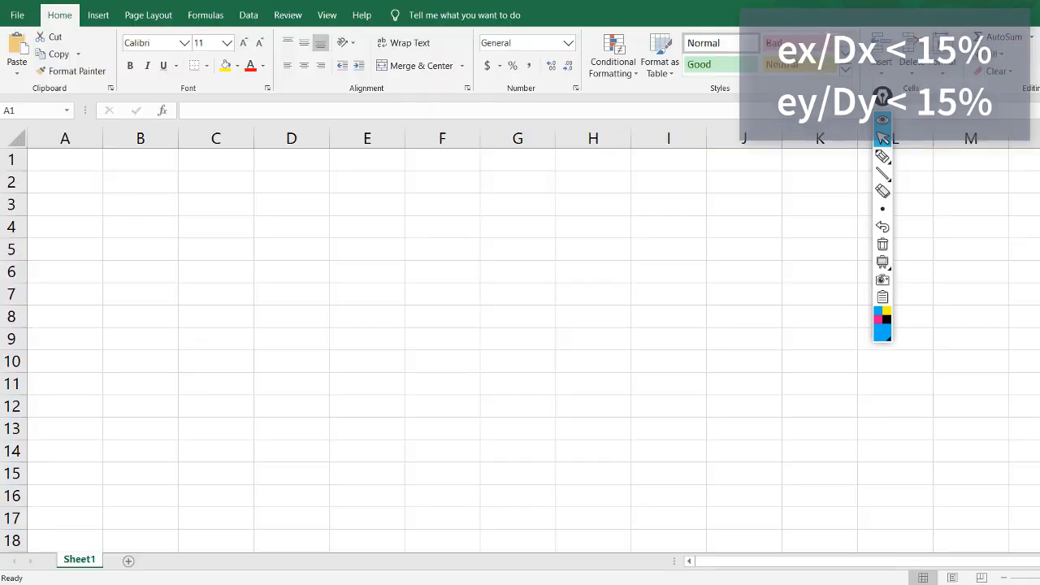
# - Paste the nine story widths 13.3847 and depths 22.8093 into columns B and C starting at B3
pyautogui.rightClick(140, 205)
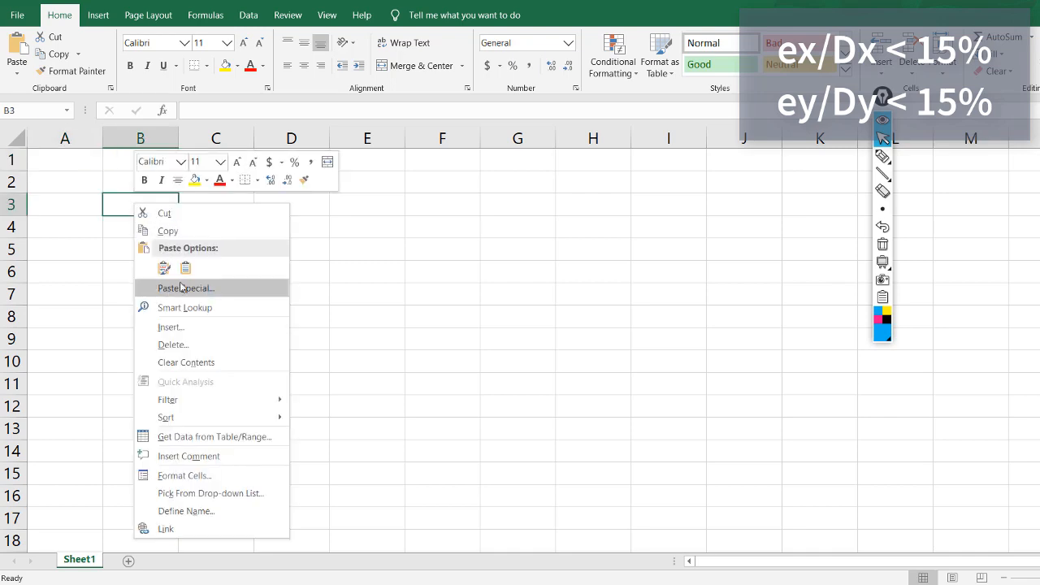
pyautogui.click(186, 288)
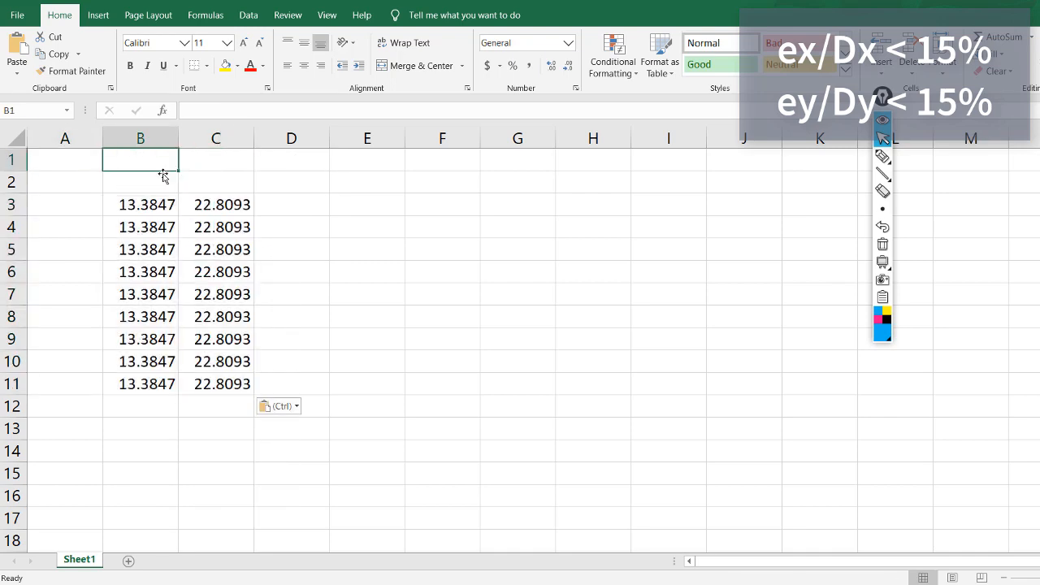
pyautogui.write('D')
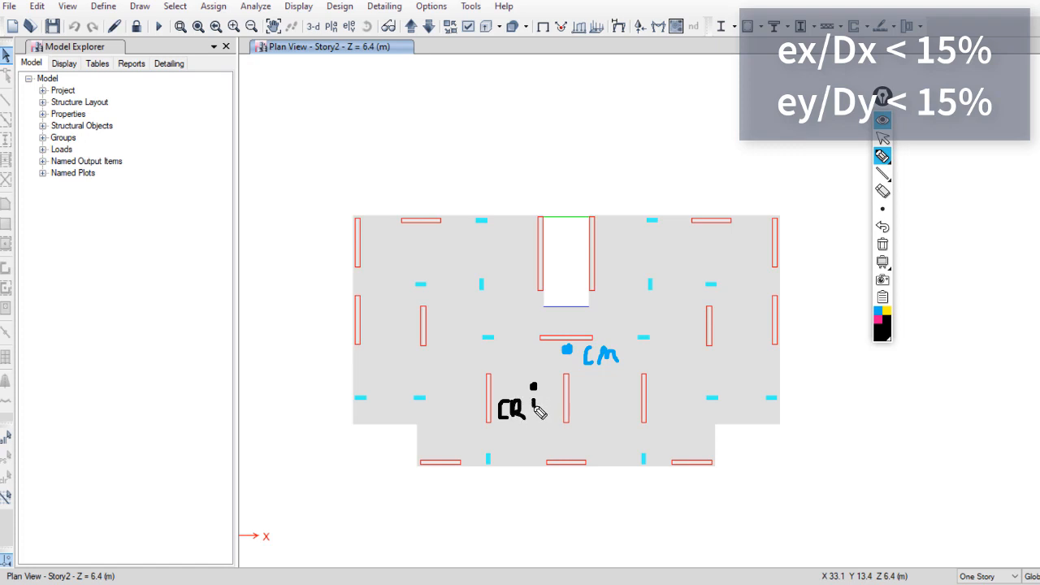
pyautogui.moveTo(533, 398); pyautogui.dragTo(569, 399)
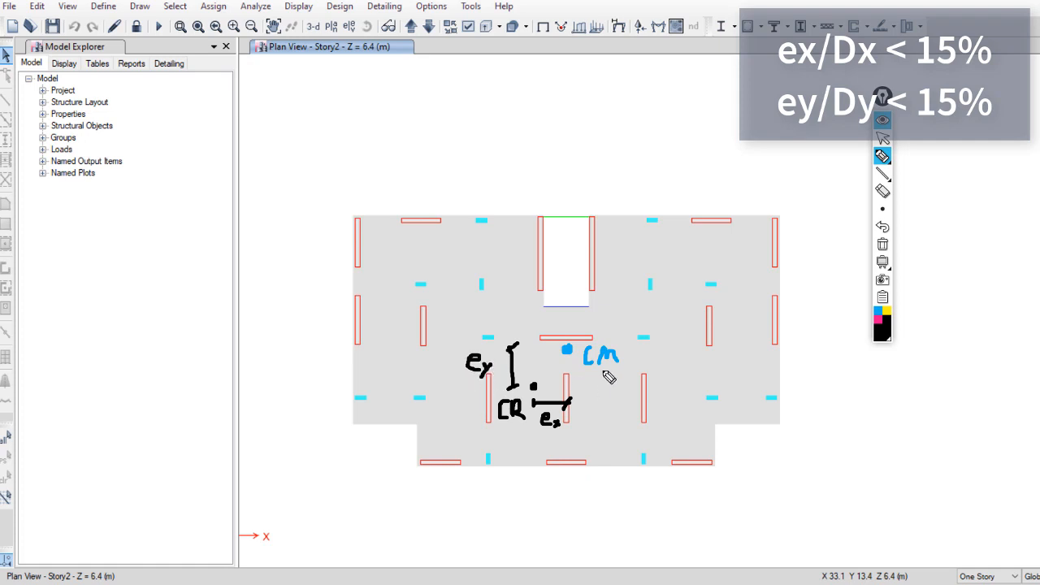
pyautogui.moveTo(619, 367)
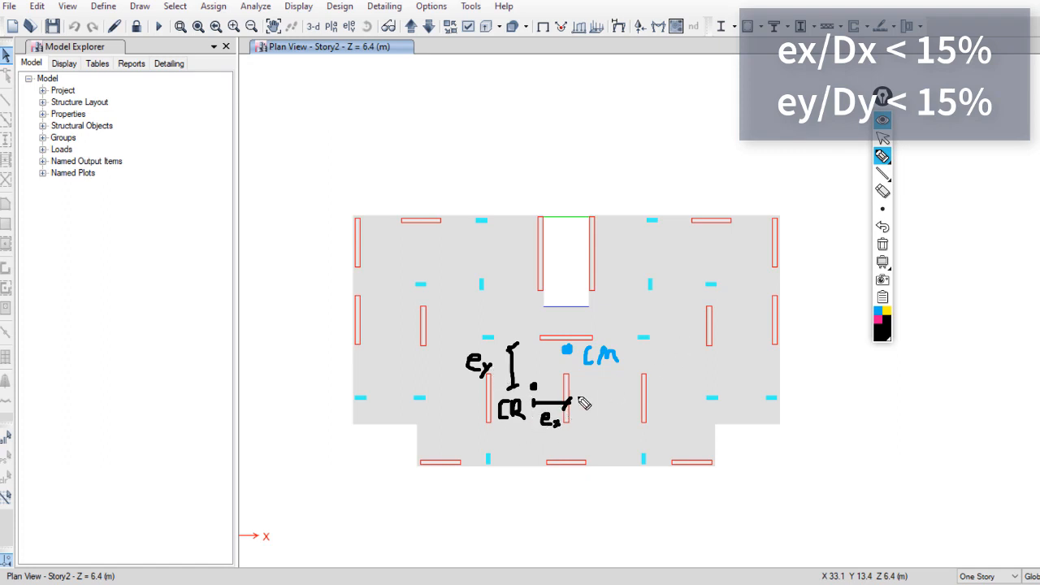
pyautogui.moveTo(741, 291)
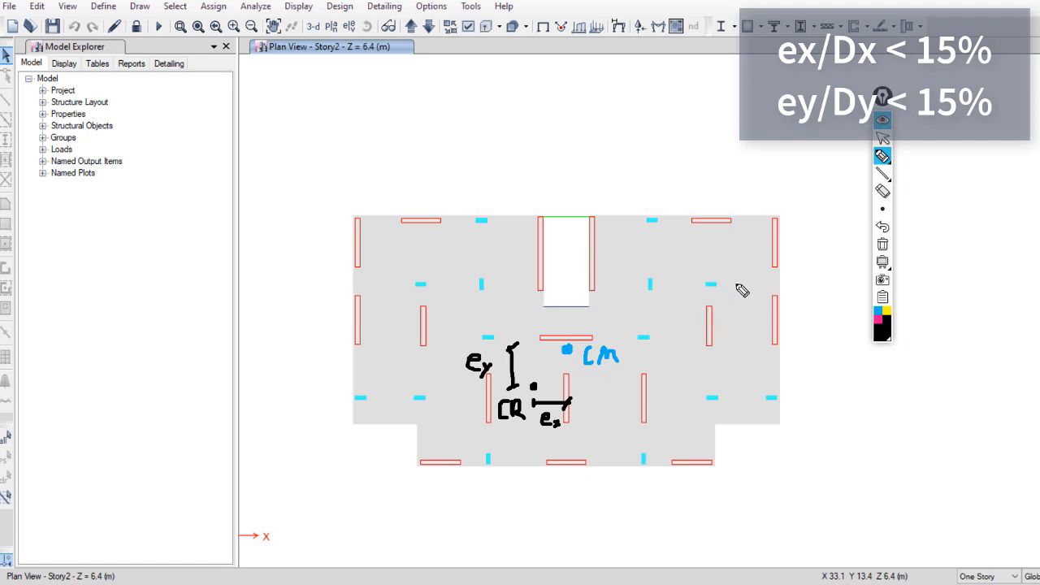
pyautogui.moveTo(750, 406)
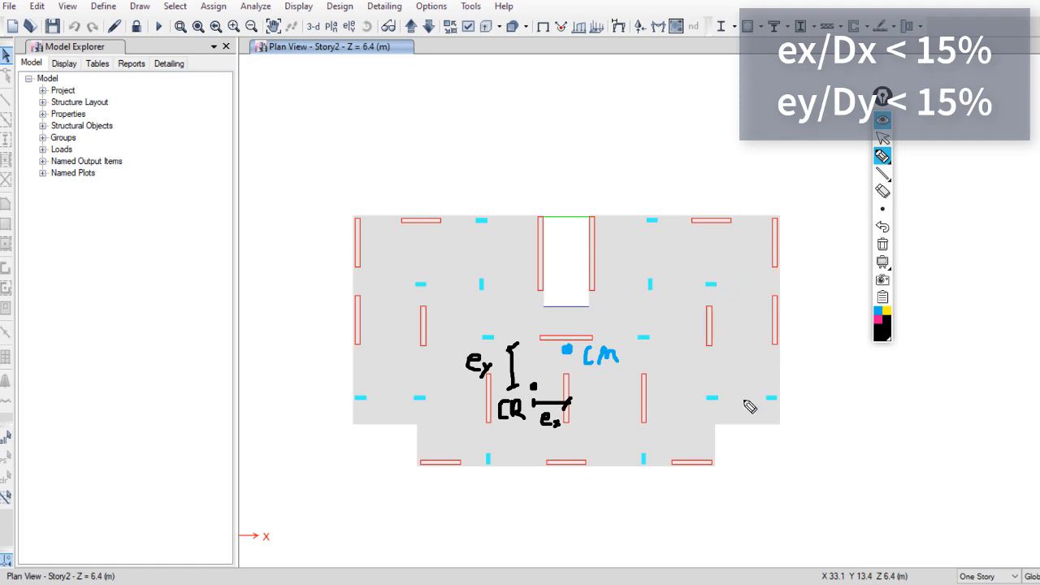
pyautogui.moveTo(802, 317)
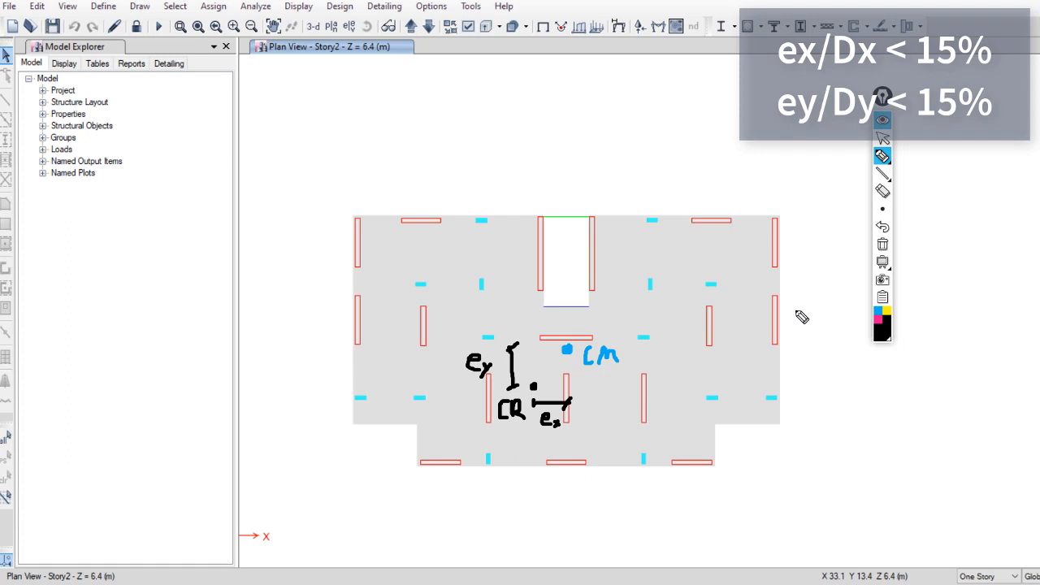
pyautogui.moveTo(767, 277)
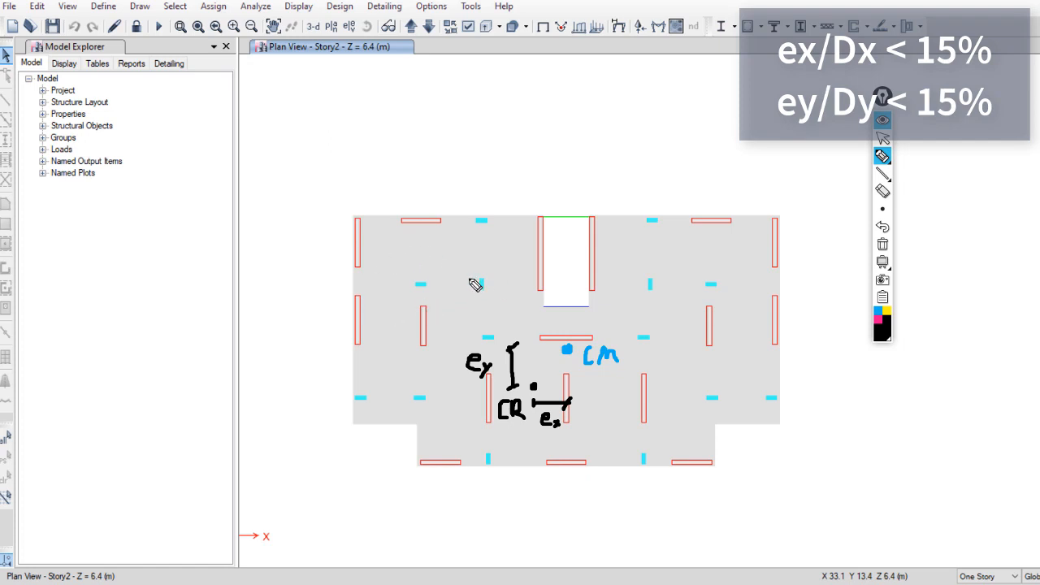
pyautogui.moveTo(423, 387)
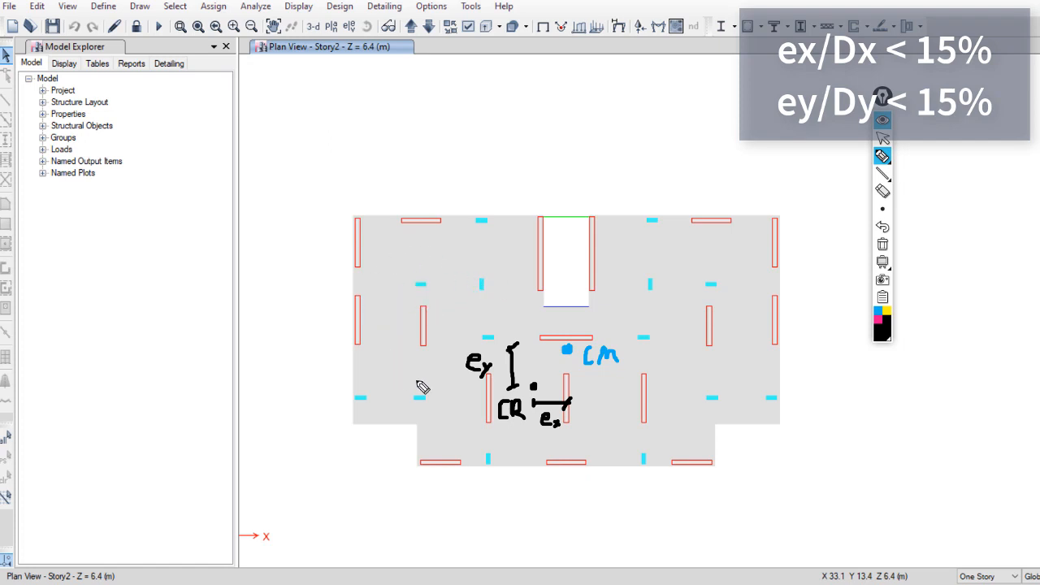
pyautogui.moveTo(686, 436)
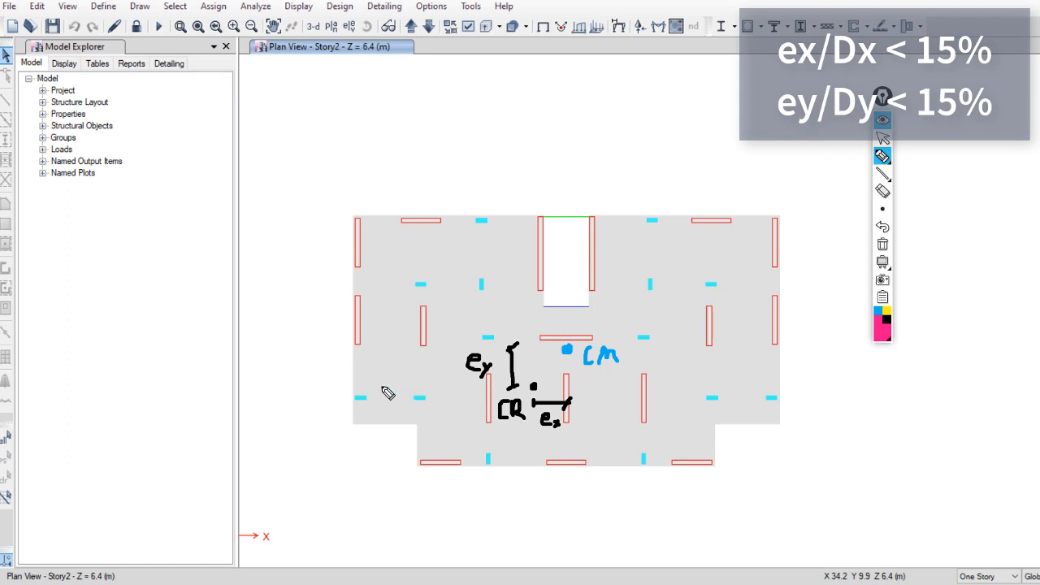
pyautogui.moveTo(689, 297)
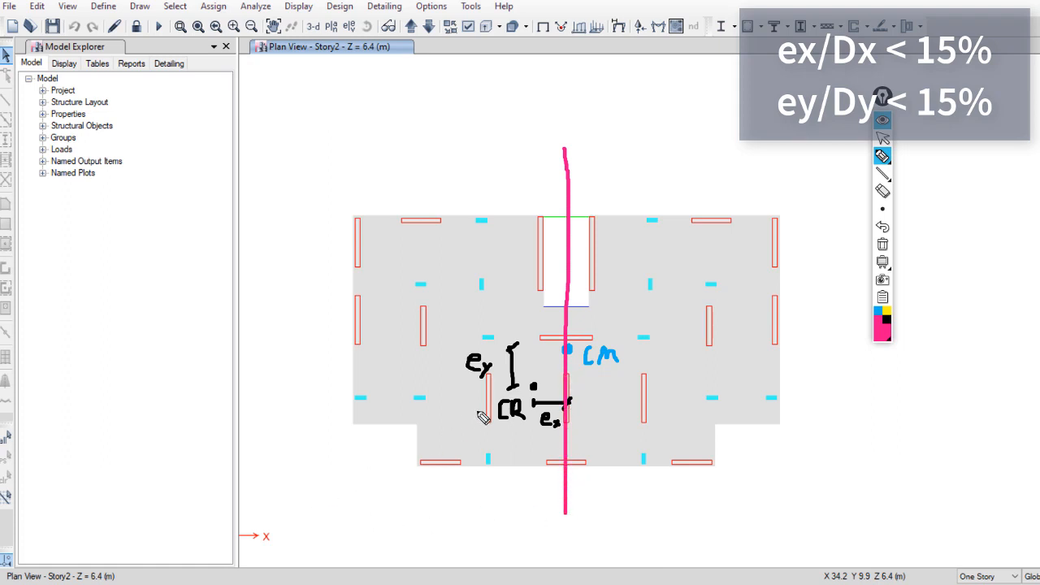
pyautogui.moveTo(371, 221)
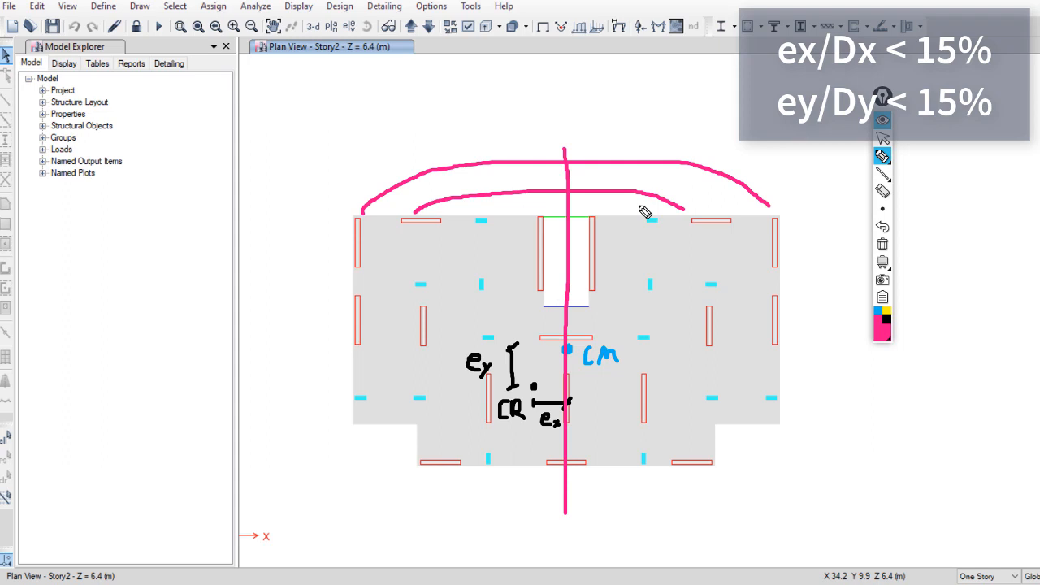
pyautogui.moveTo(442, 260)
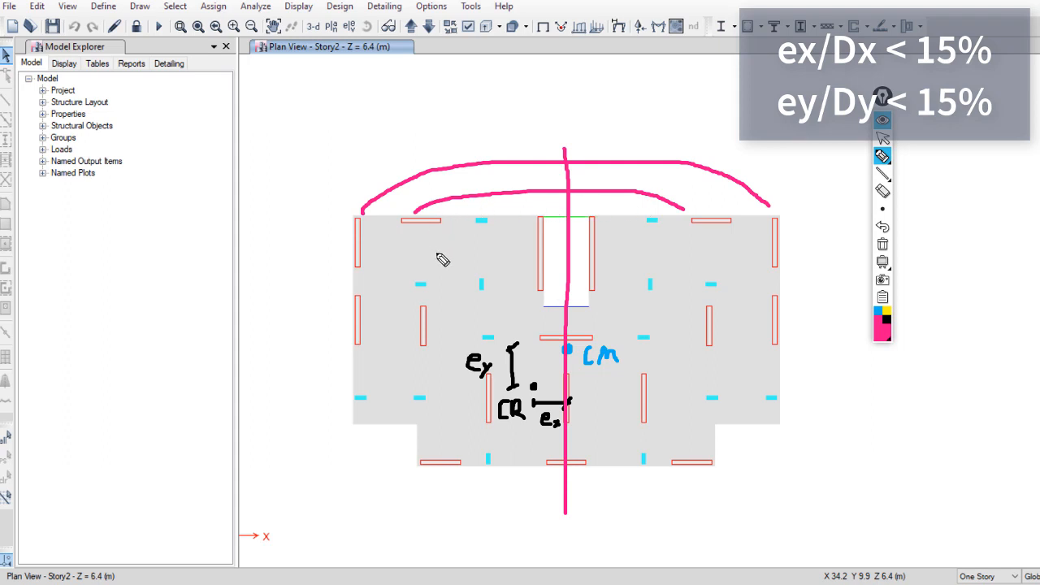
pyautogui.moveTo(491, 276)
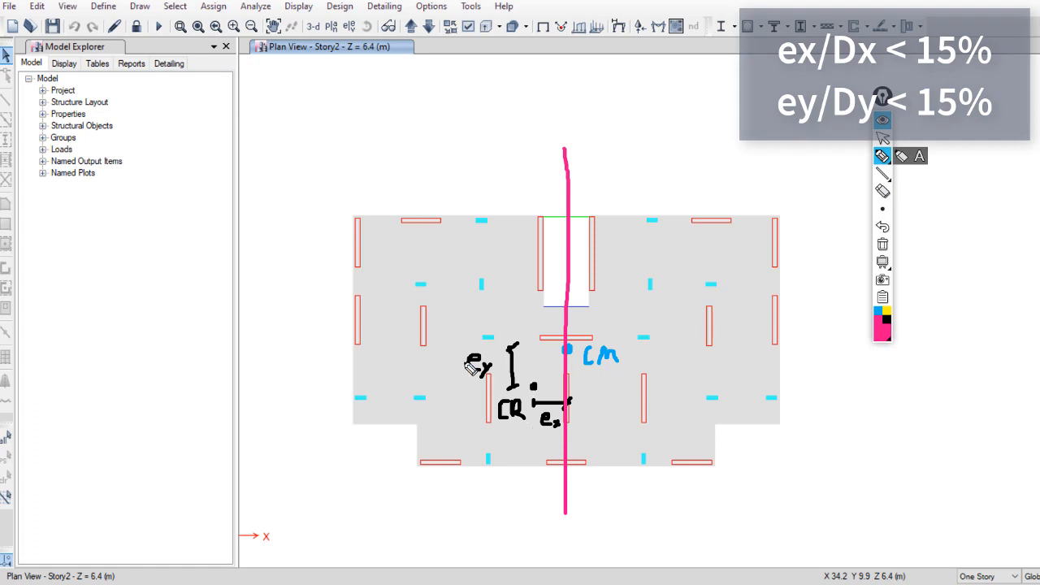
# - Draw a horizontal axis line through the center of mass across the whole Story2 plan
pyautogui.moveTo(565, 354); pyautogui.dragTo(274, 361)
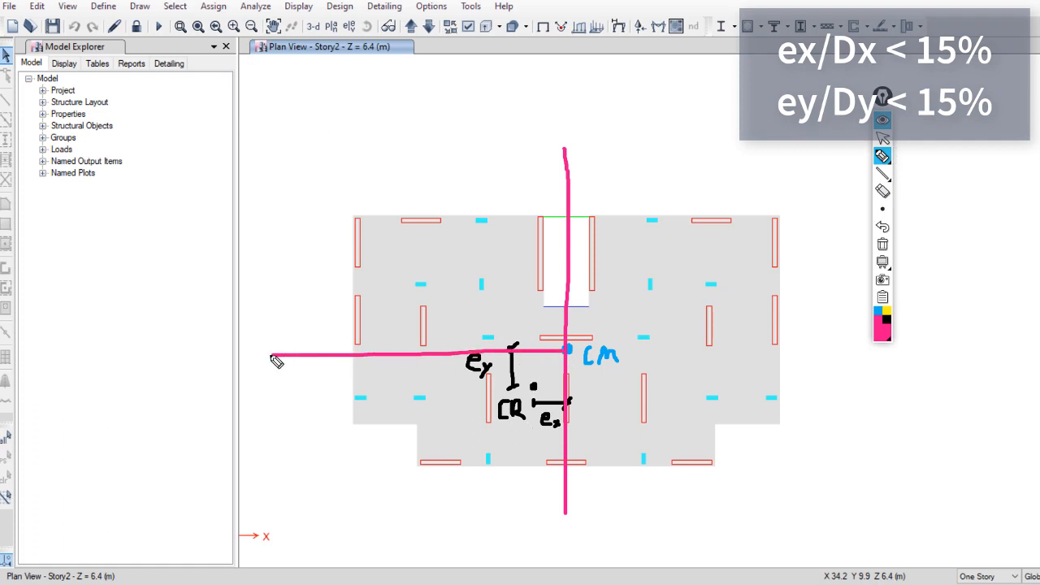
pyautogui.moveTo(277, 358); pyautogui.dragTo(799, 351)
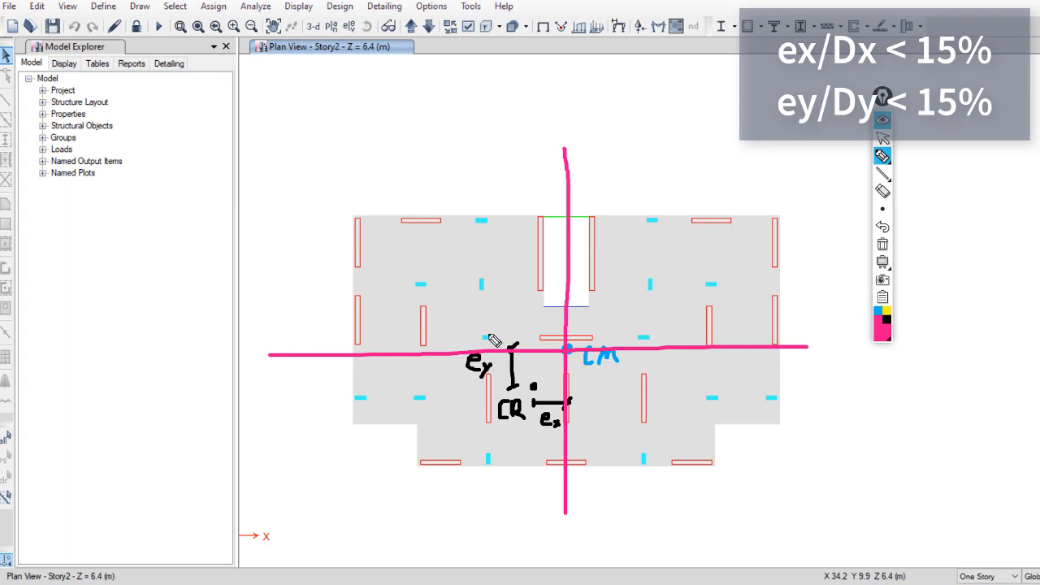
pyautogui.moveTo(439, 289)
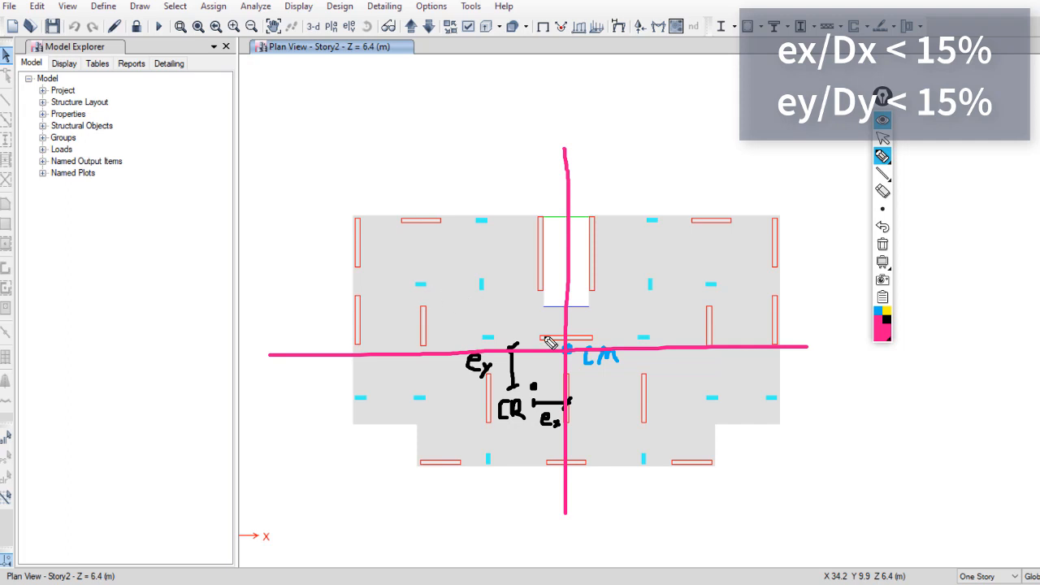
pyautogui.moveTo(881, 244)
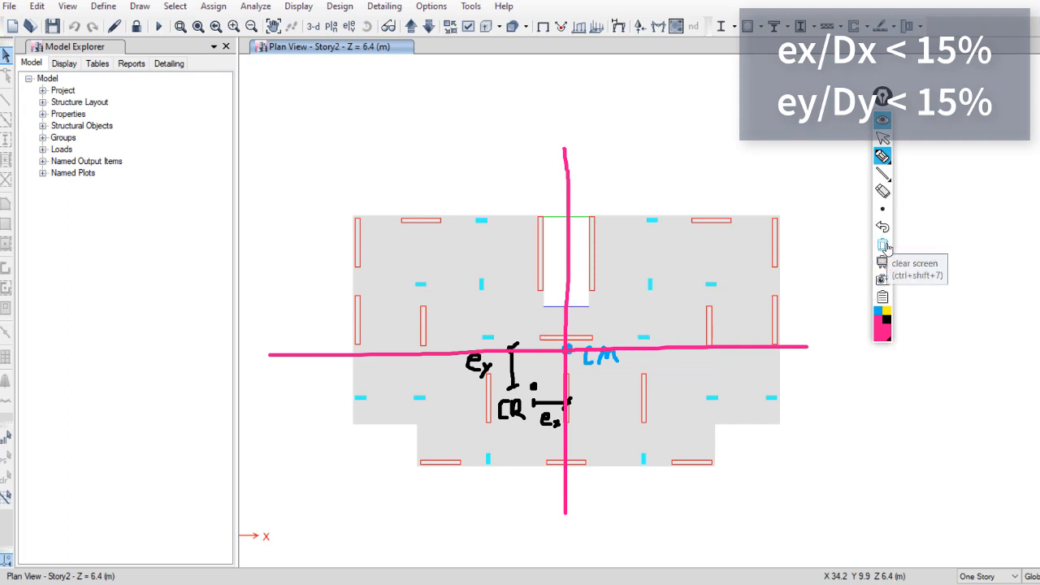
# - Erase the sketches and show the Centers of Mass and Rigidity table from Analysis > Results
pyautogui.click(883, 244)
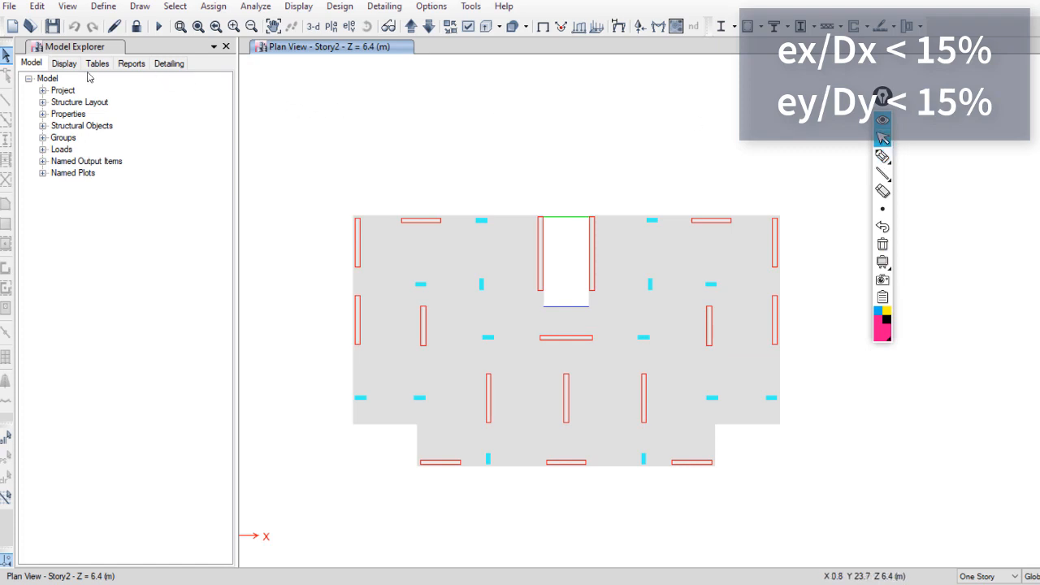
pyautogui.click(101, 64)
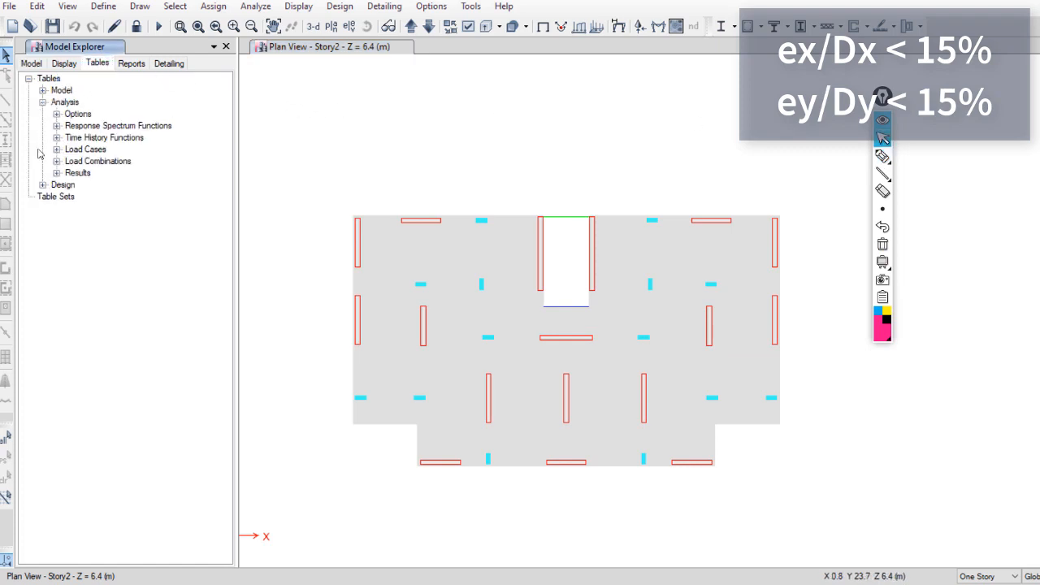
pyautogui.click(57, 172)
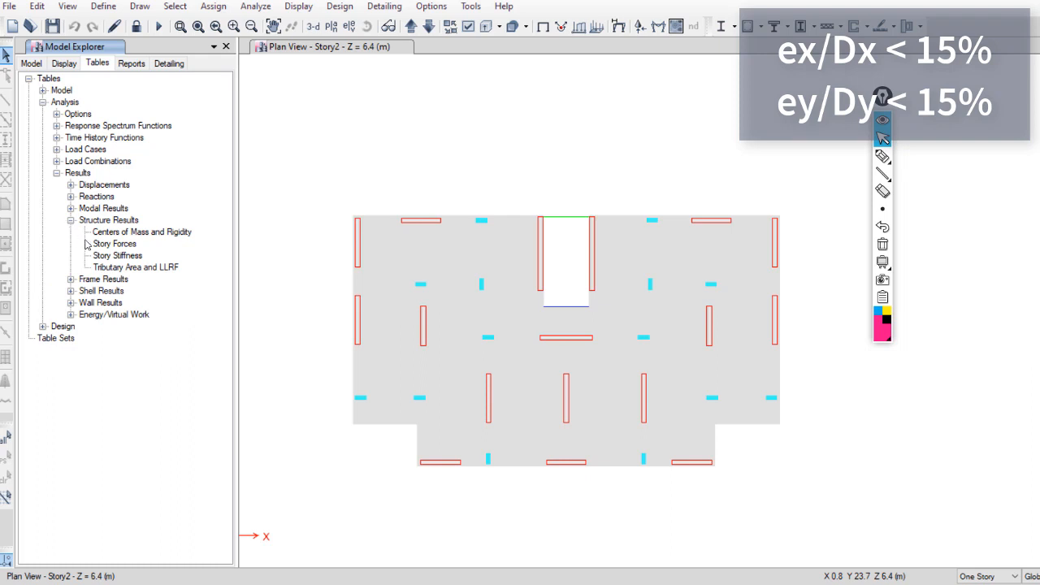
pyautogui.click(140, 231)
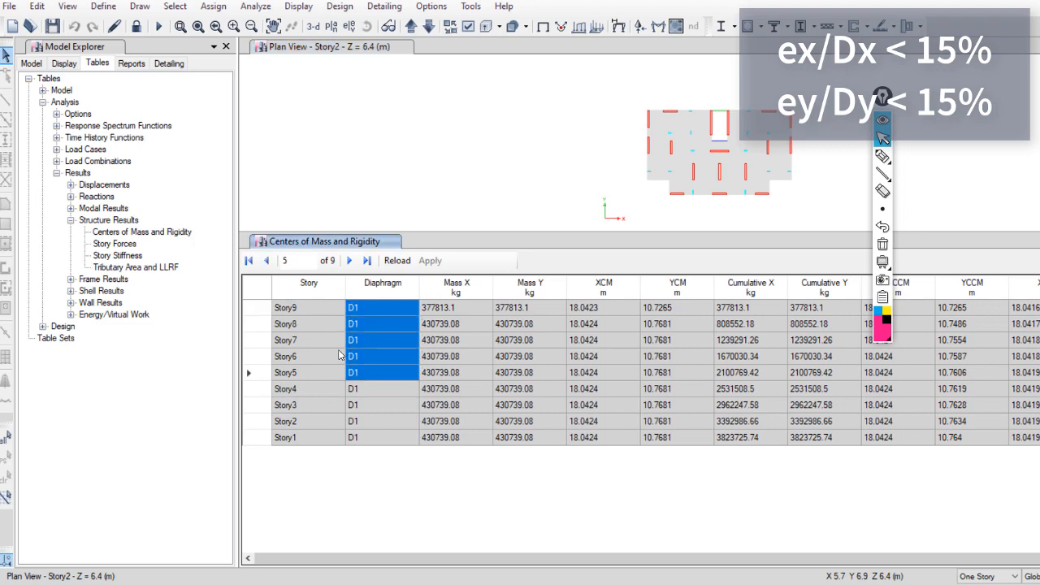
pyautogui.click(368, 260)
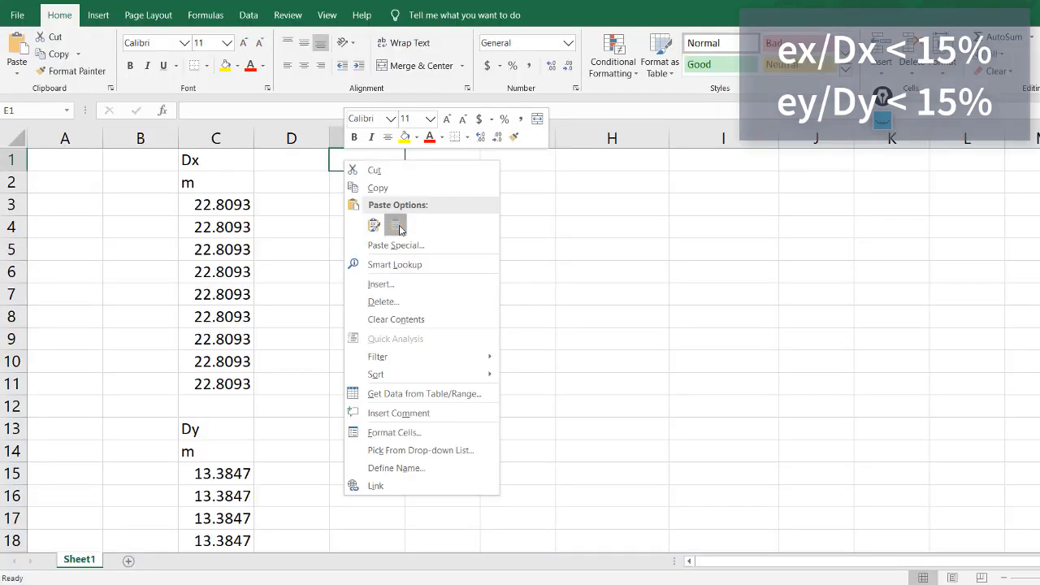
# - Paste the XCCM and XCR values and compute ex = XCCM - XCR for every story
pyautogui.click(374, 224)
pyautogui.write('ex')
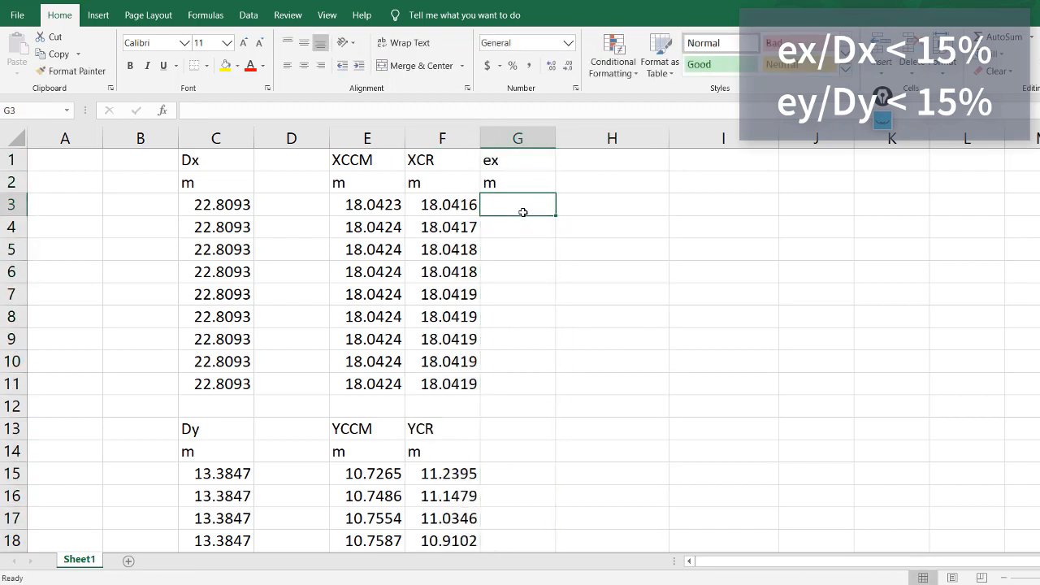
pyautogui.click(367, 205)
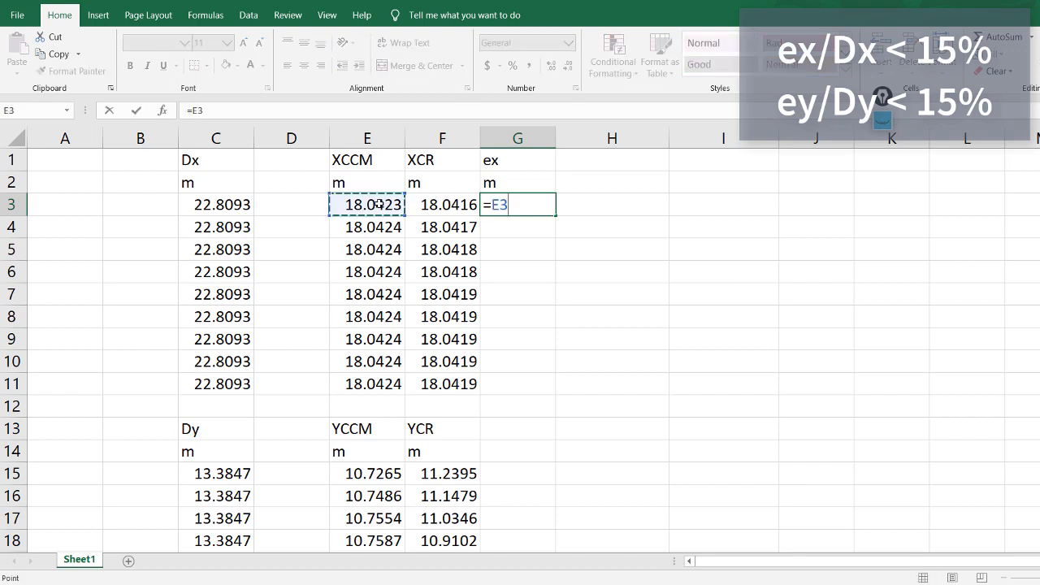
pyautogui.write('-F3')
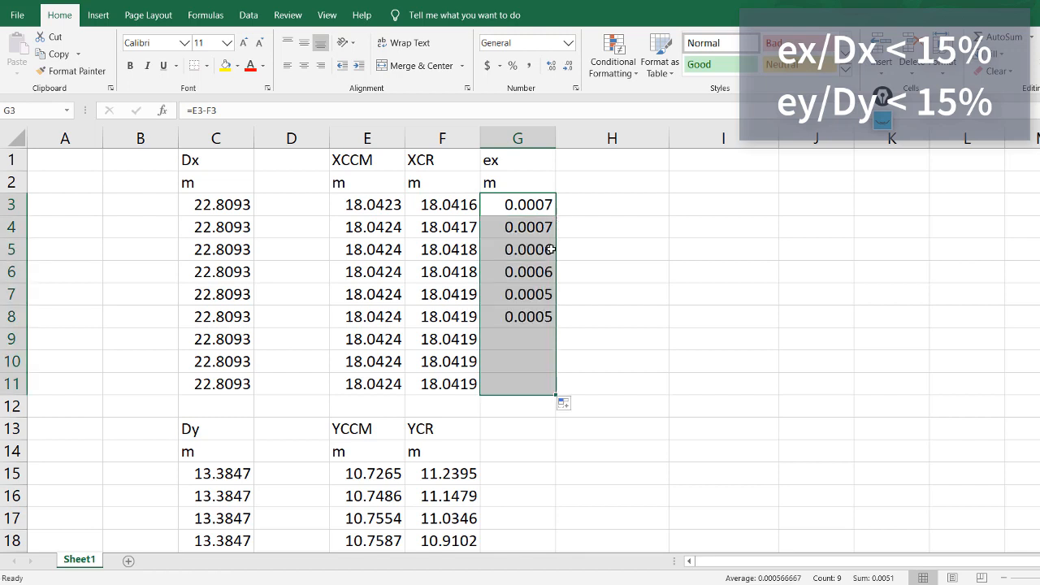
pyautogui.click(611, 205)
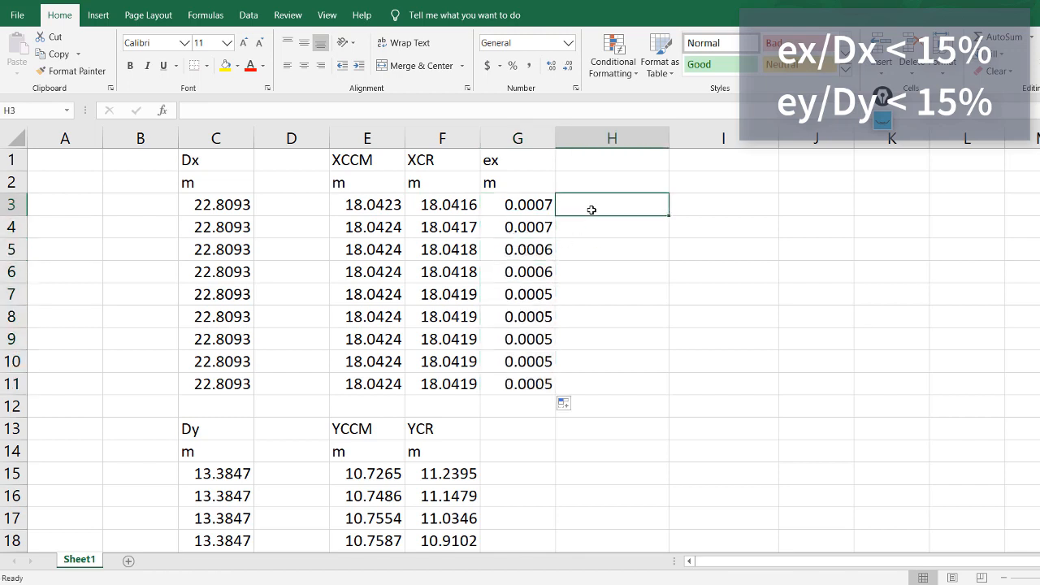
# - Add an ex/Dx % column computing =(G3/C3)*100, about 0.0022–0.0031% for nine stories
pyautogui.click(611, 159)
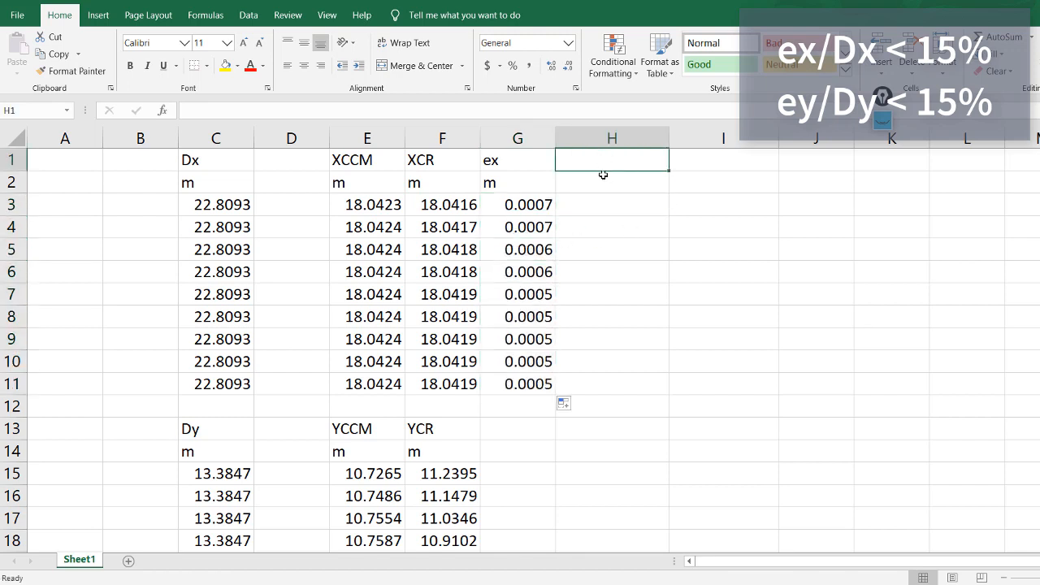
pyautogui.write('ex')
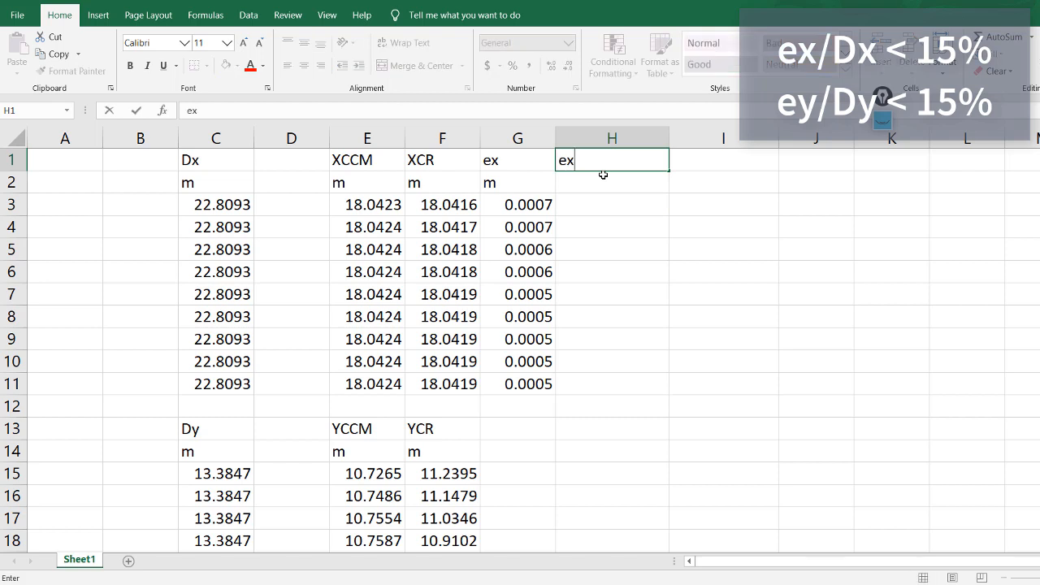
pyautogui.write('/Dx')
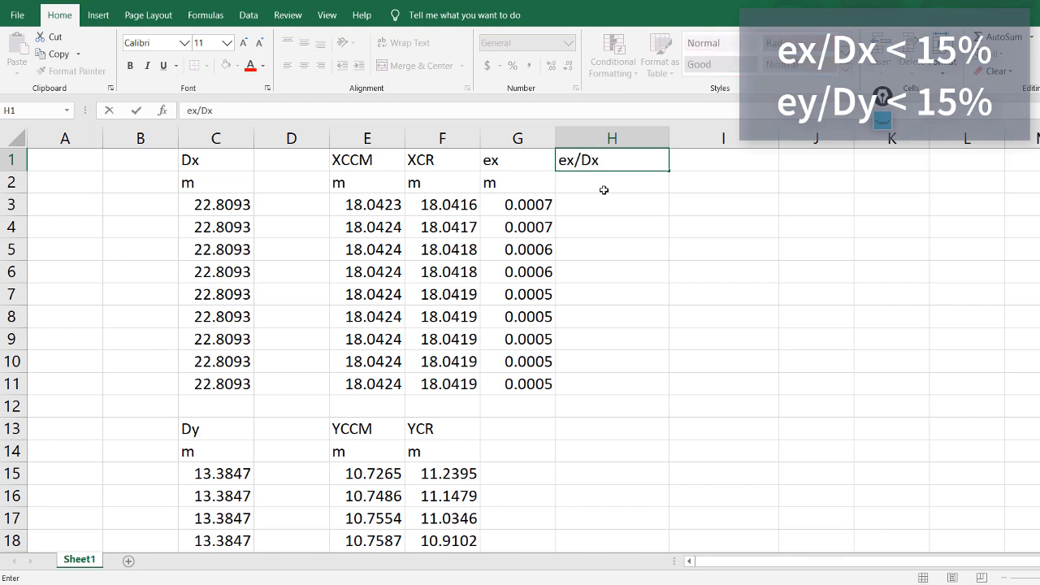
pyautogui.write('$')
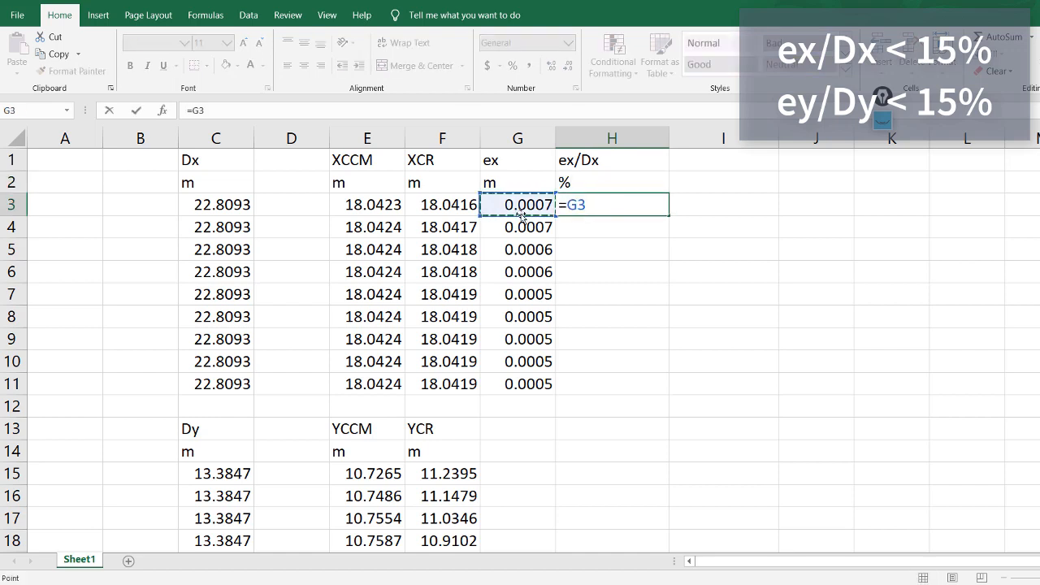
pyautogui.press('Enter')
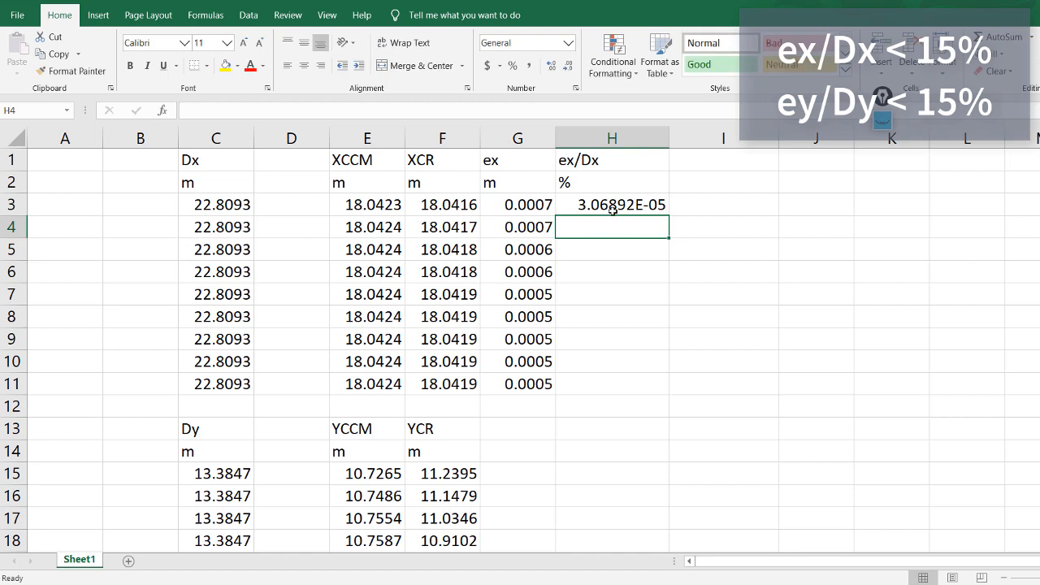
pyautogui.click(611, 205)
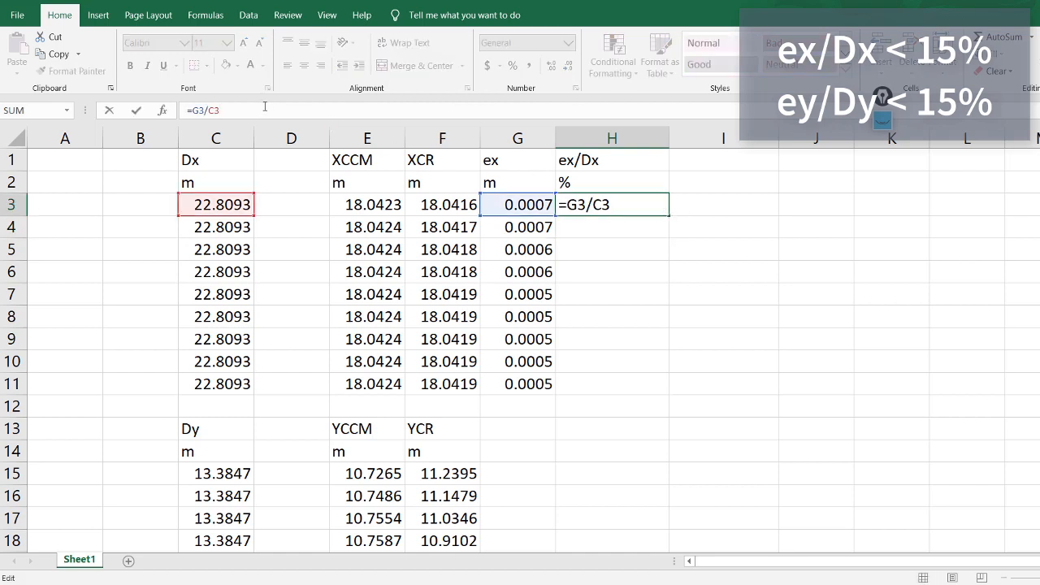
pyautogui.write(')')
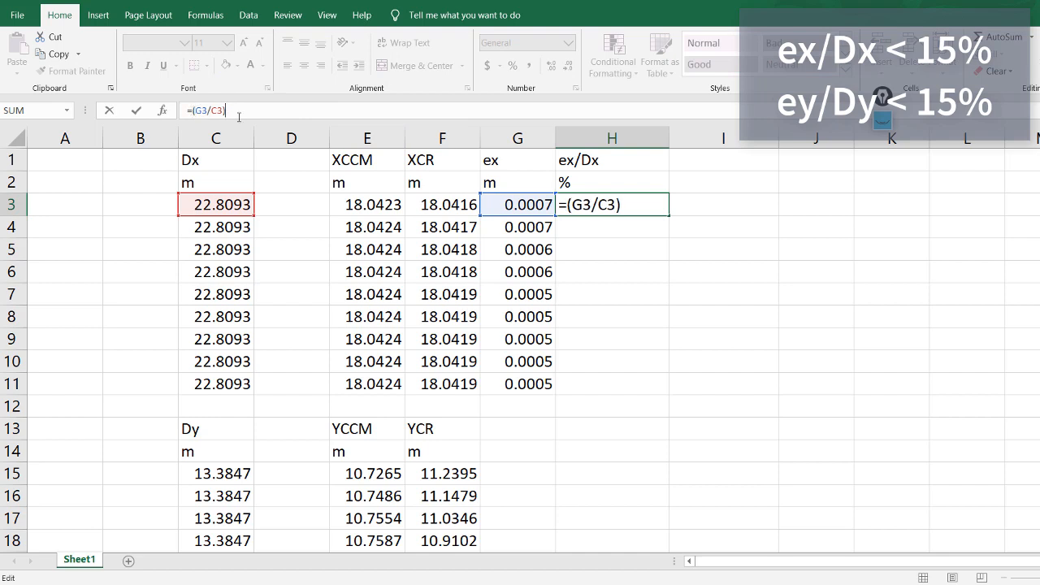
pyautogui.write('*100')
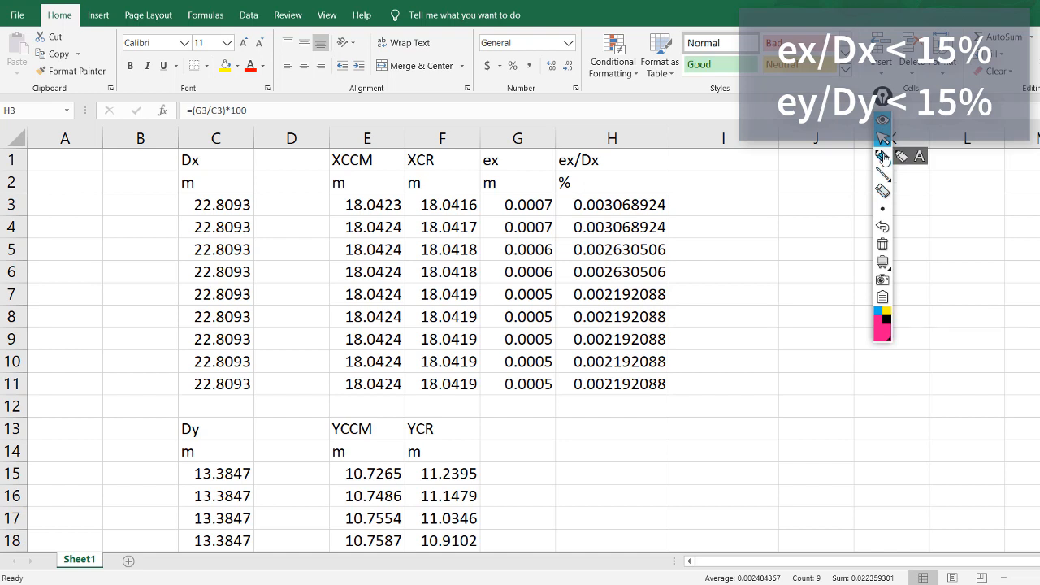
# - Note <15 with a check mark beside ex/Dx, then select the ex columns to reuse for ey
pyautogui.moveTo(732, 231); pyautogui.dragTo(712, 285)
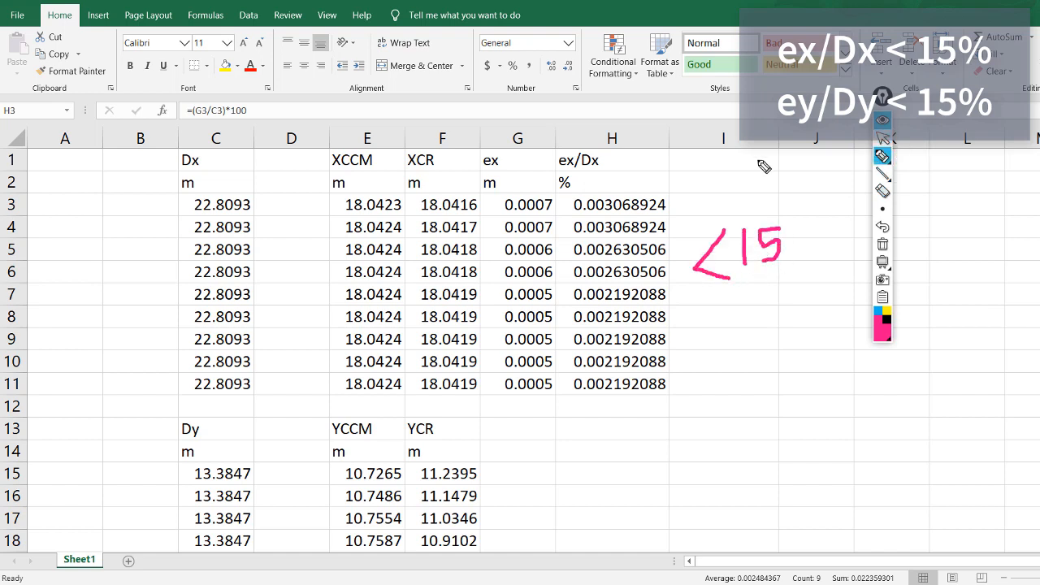
pyautogui.moveTo(761, 284)
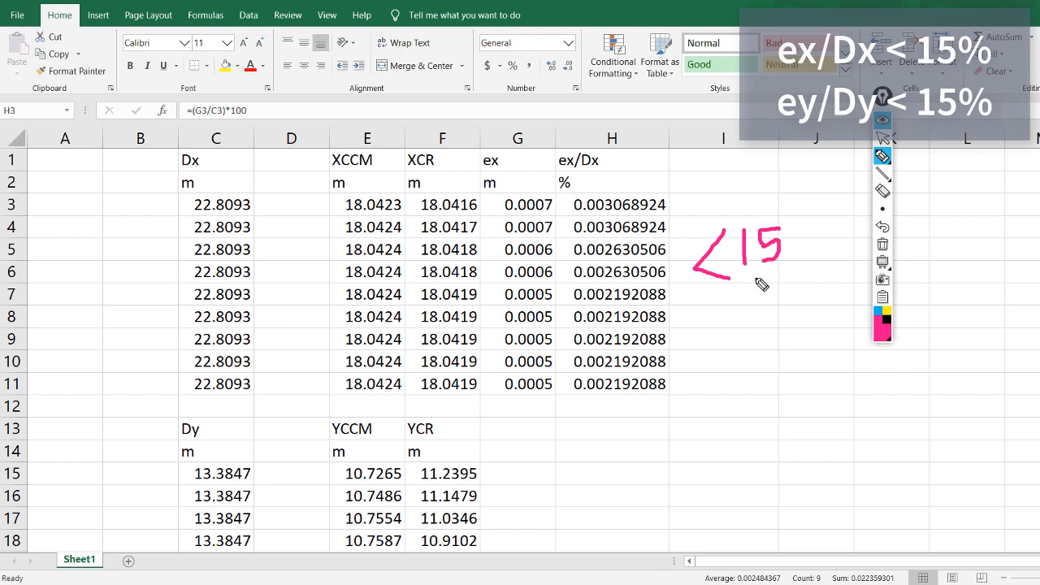
pyautogui.moveTo(712, 325); pyautogui.dragTo(767, 309)
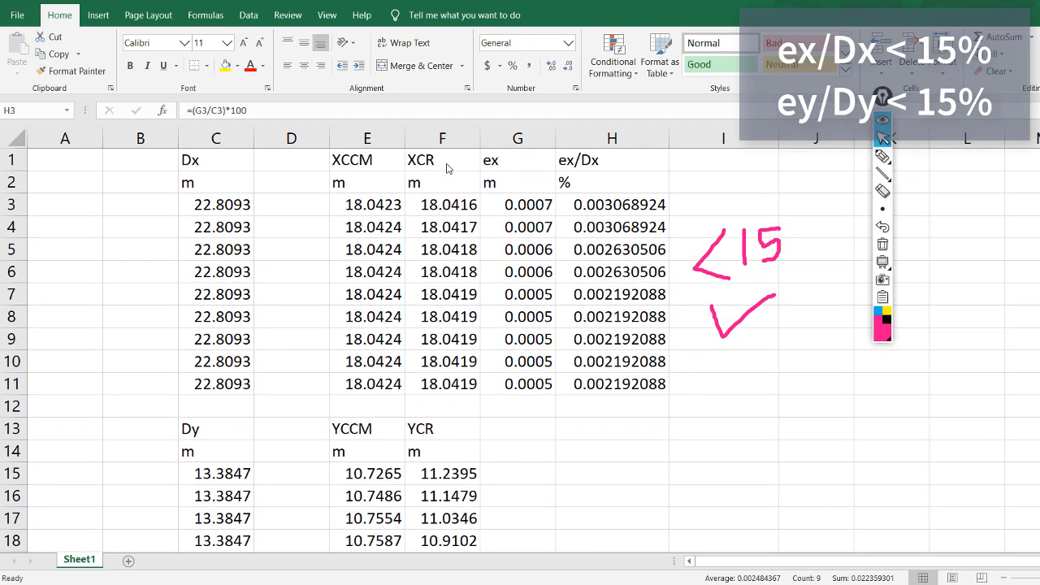
pyautogui.click(517, 161)
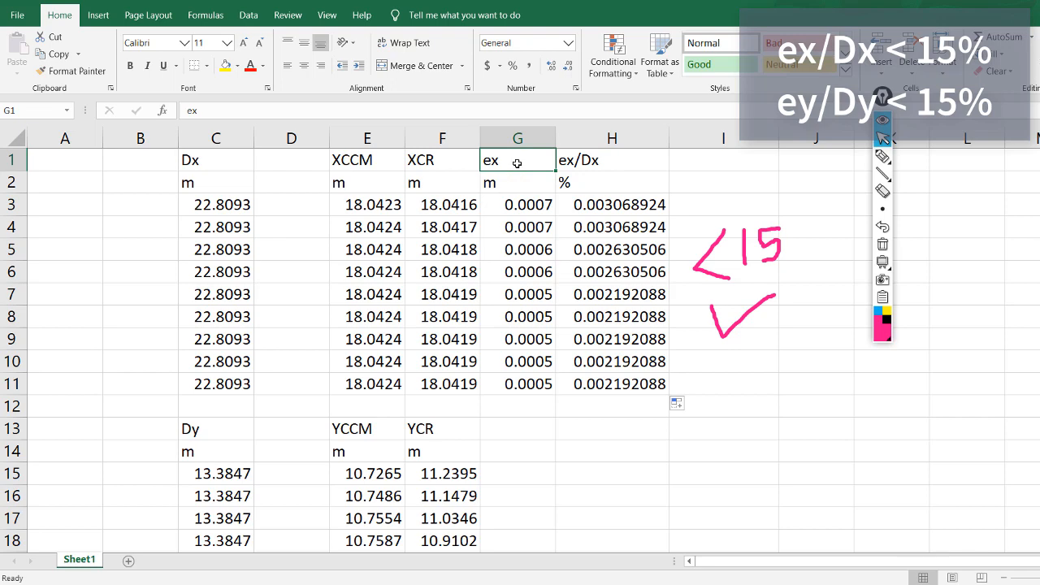
pyautogui.click(512, 436)
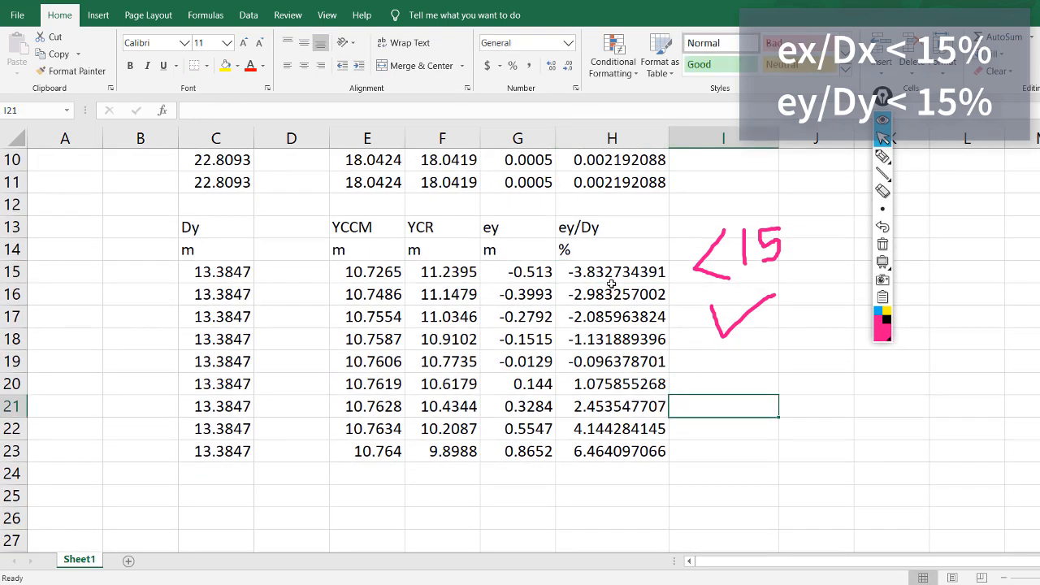
# - Select the ey/Dy percentages (about -3.83% to 6.46%) for the nine Dy stories to review them
pyautogui.moveTo(611, 272); pyautogui.dragTo(611, 429)
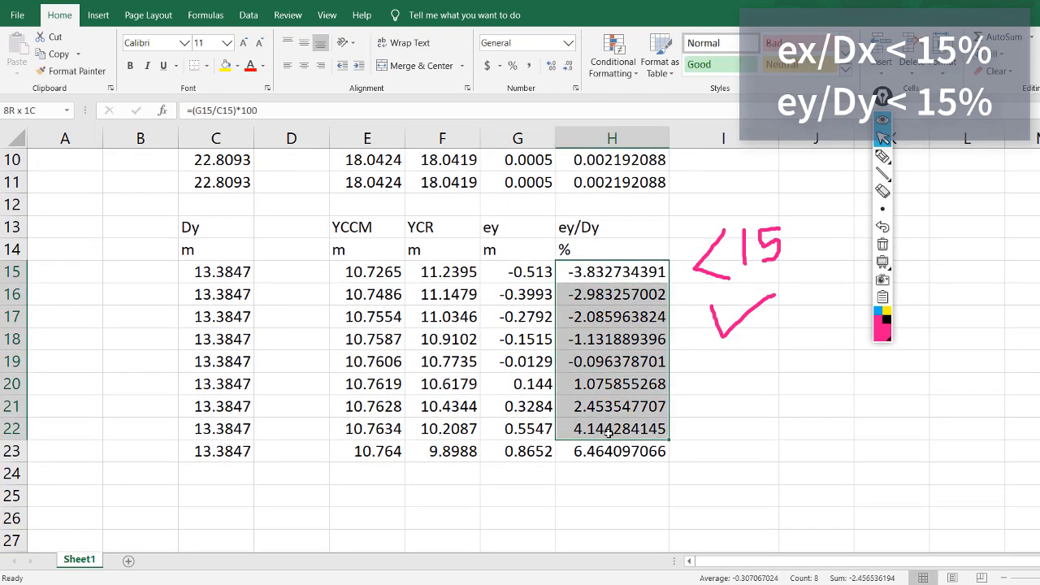